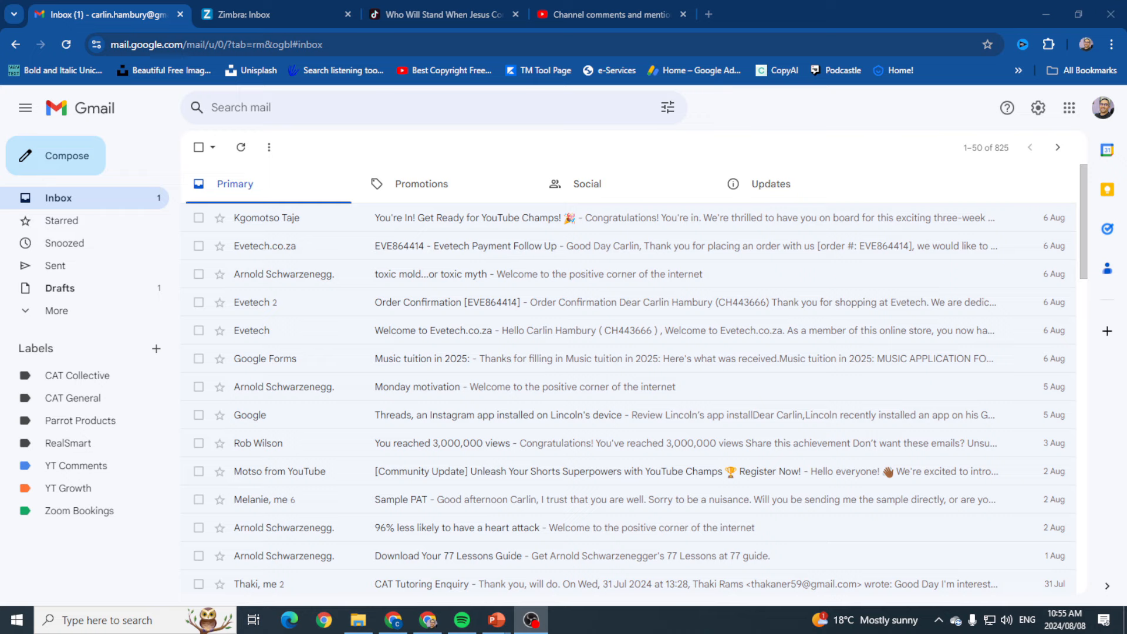
mouse_move(378, 501)
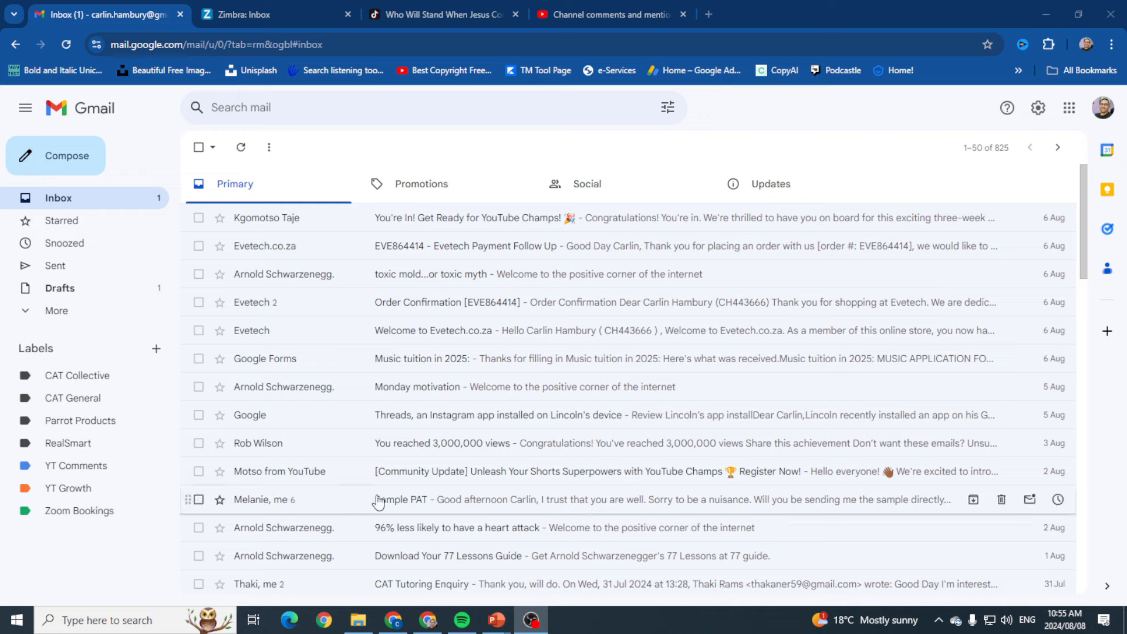
mouse_move(69, 159)
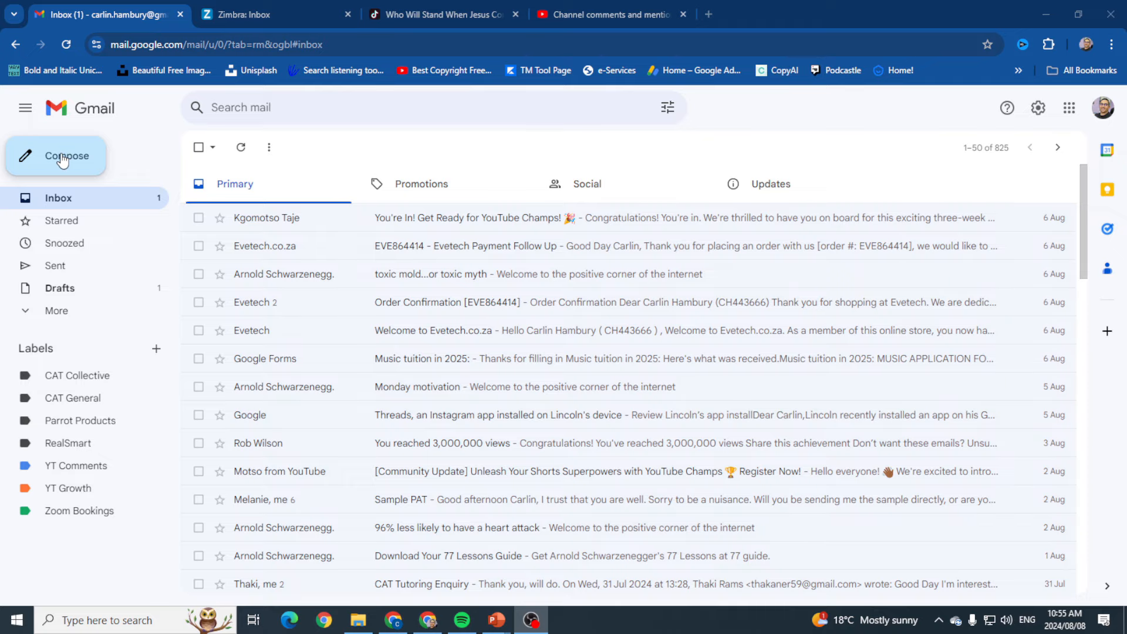
Start a new email to Carli with the subject 'Requested File'
click(68, 155)
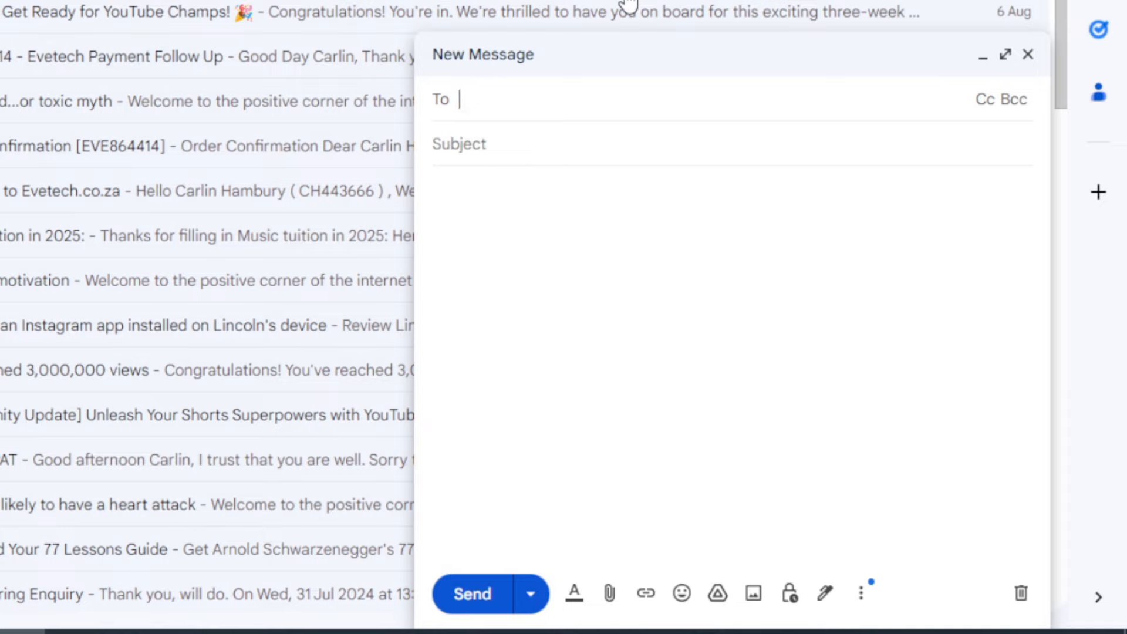
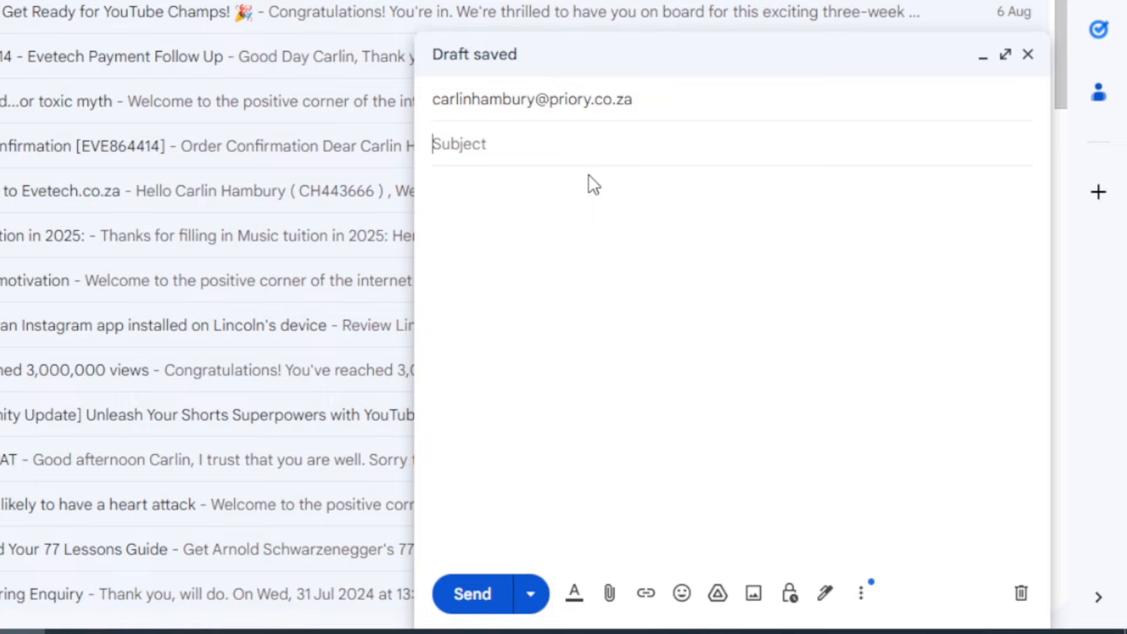
text(Requested File)
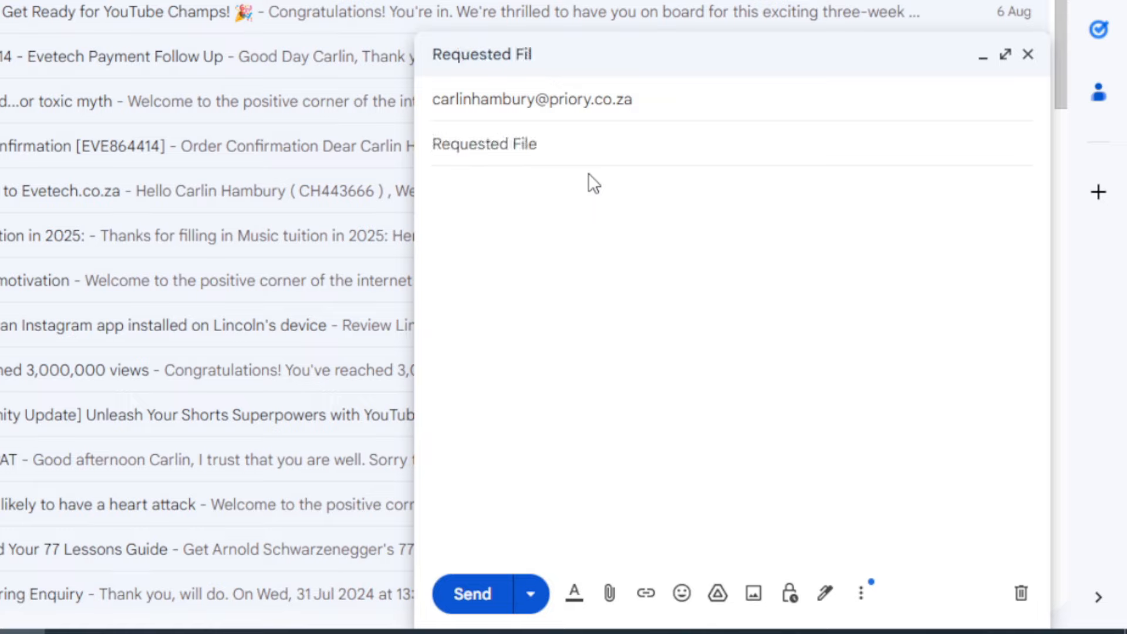
Write a 'Good morning' body noting the requested file, signed 'Regards, Hambury'
click(617, 189)
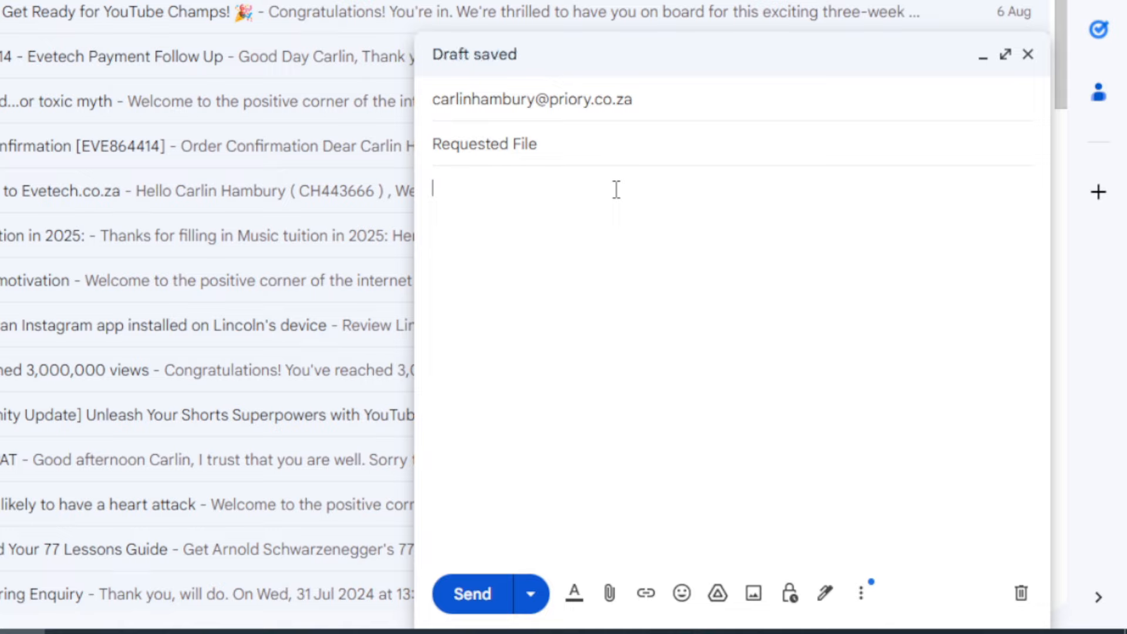
text(Good morning,)
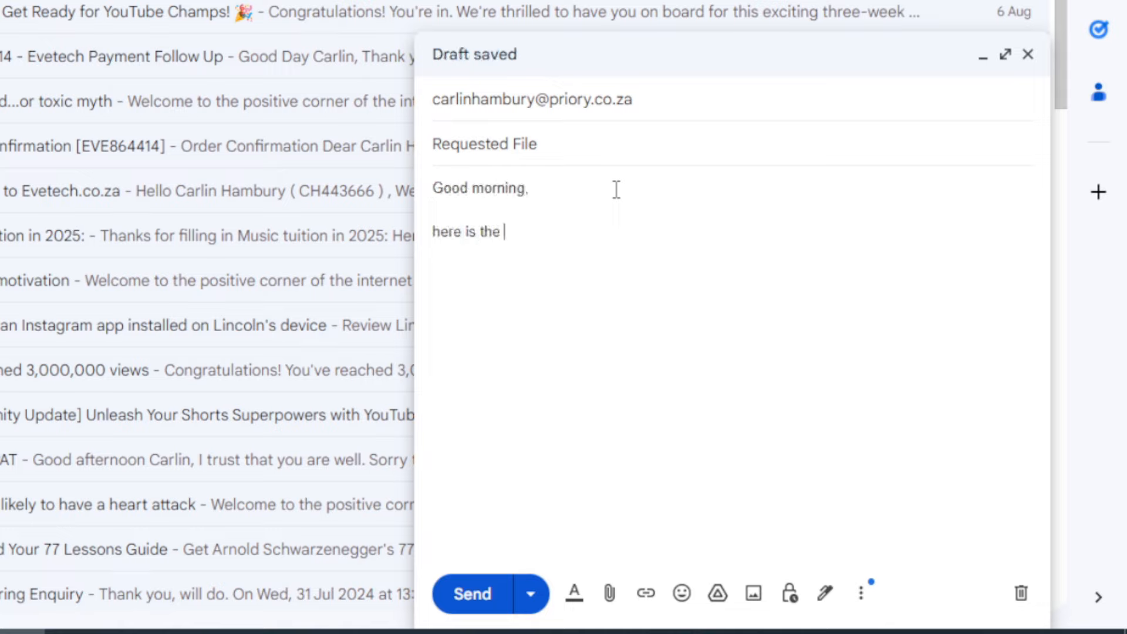
text(requested)
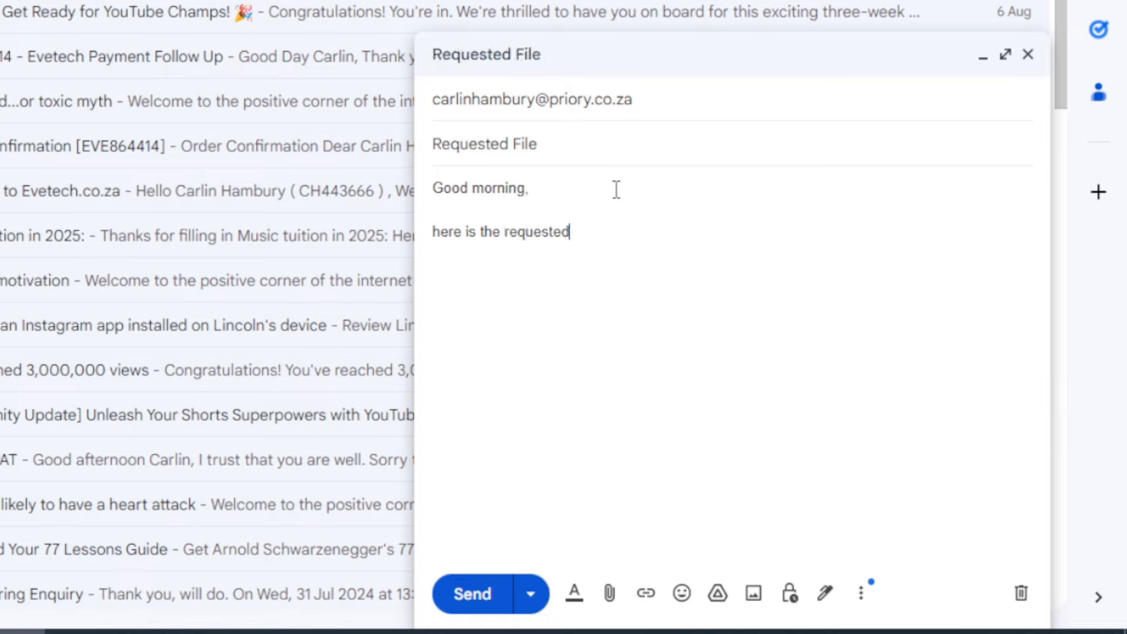
text(file. It is attached to this email.)
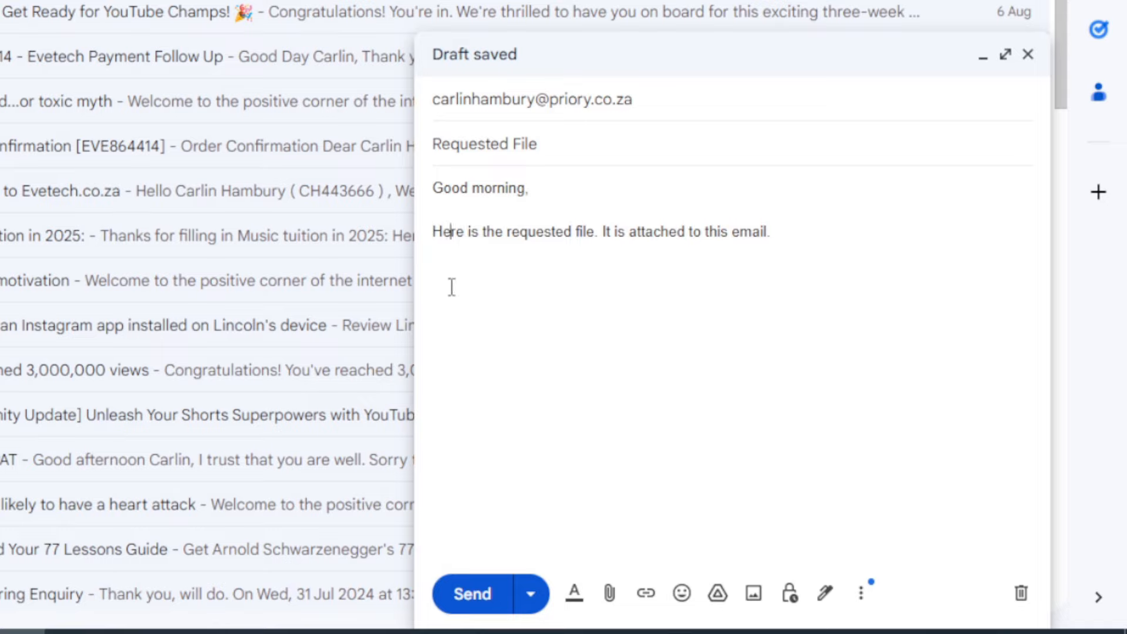
text(Re)
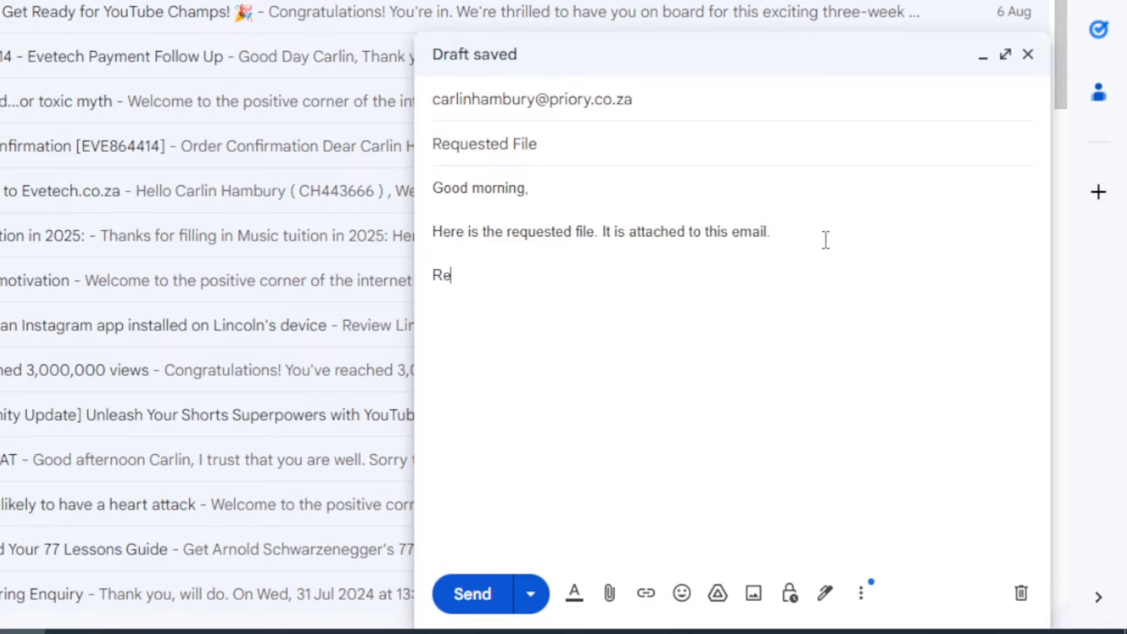
text(gards,)
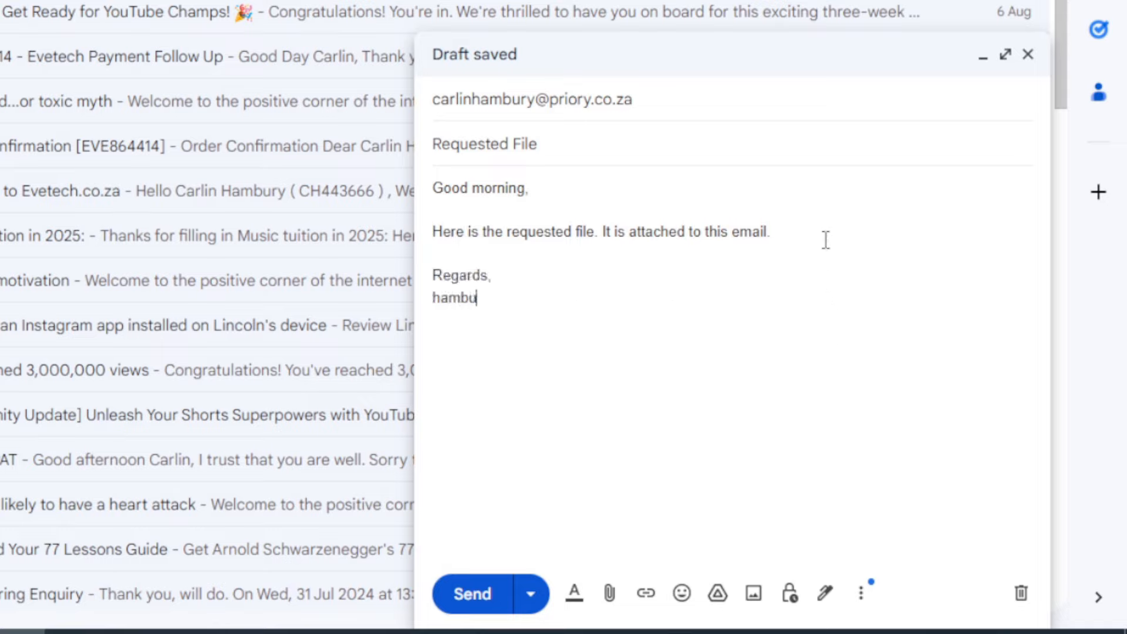
text(ry)
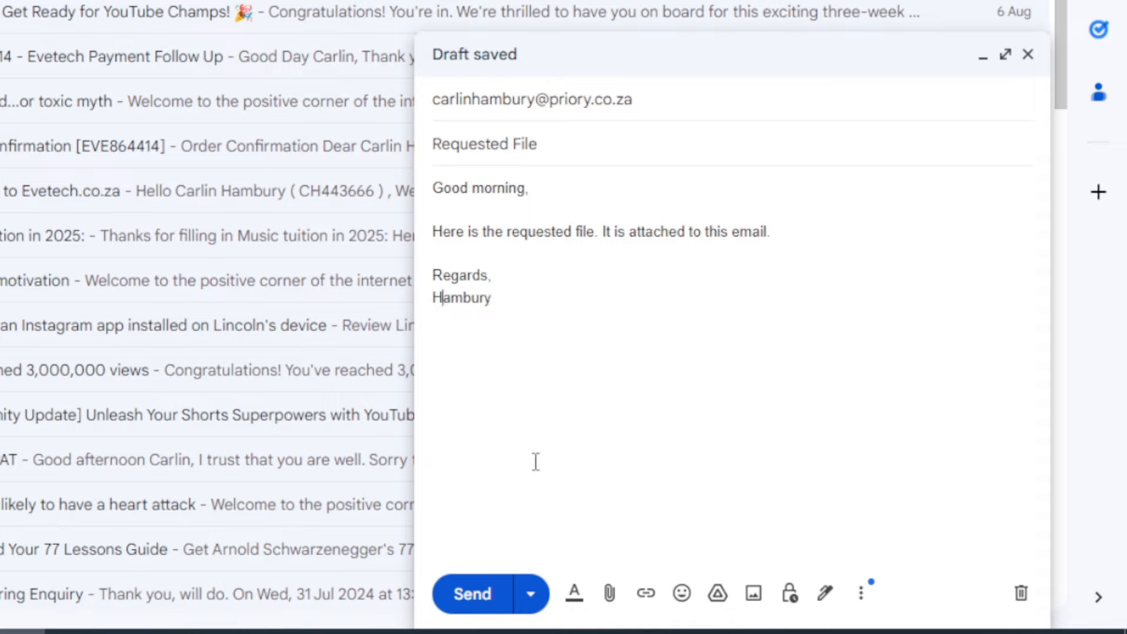
mouse_move(574, 595)
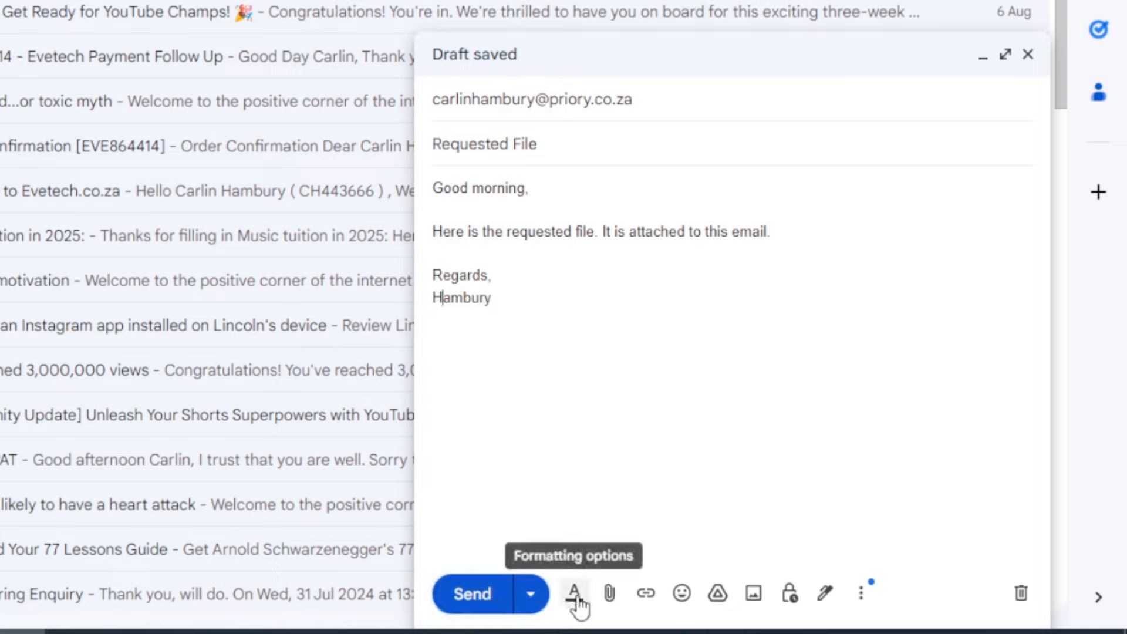
mouse_move(609, 594)
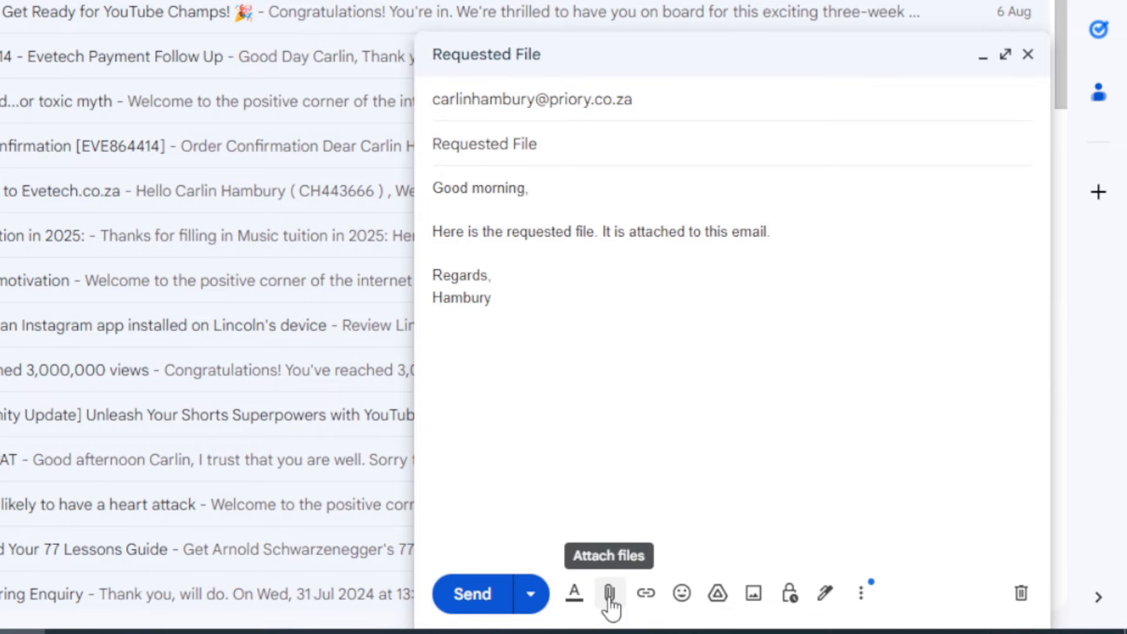
Attach Agreement.pdf from the Documents folder to the draft
click(607, 595)
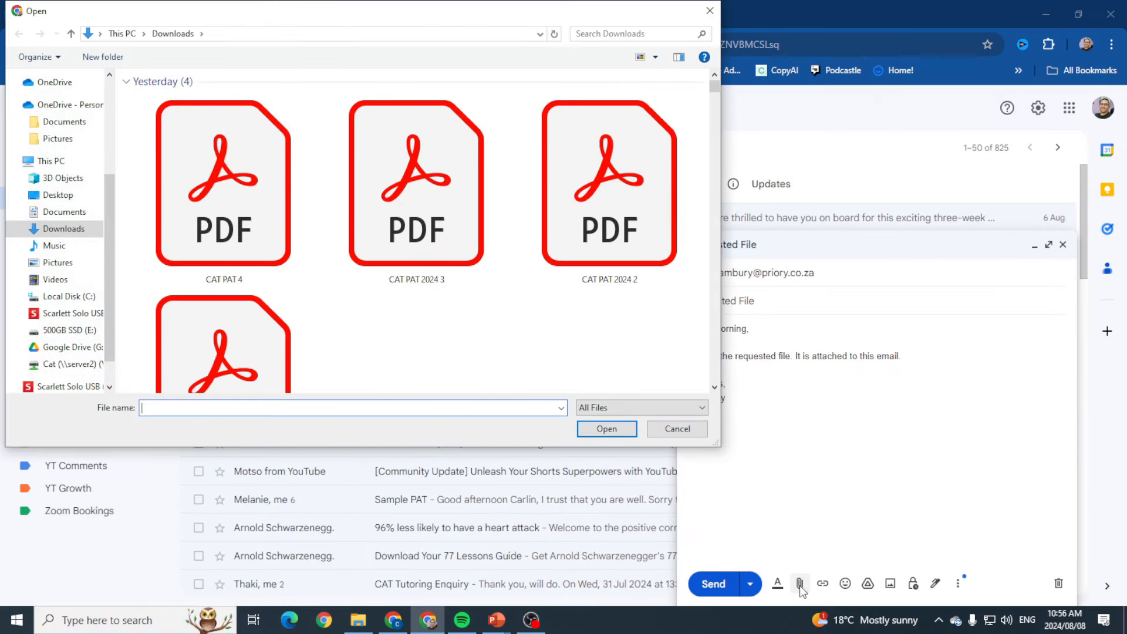
click(63, 229)
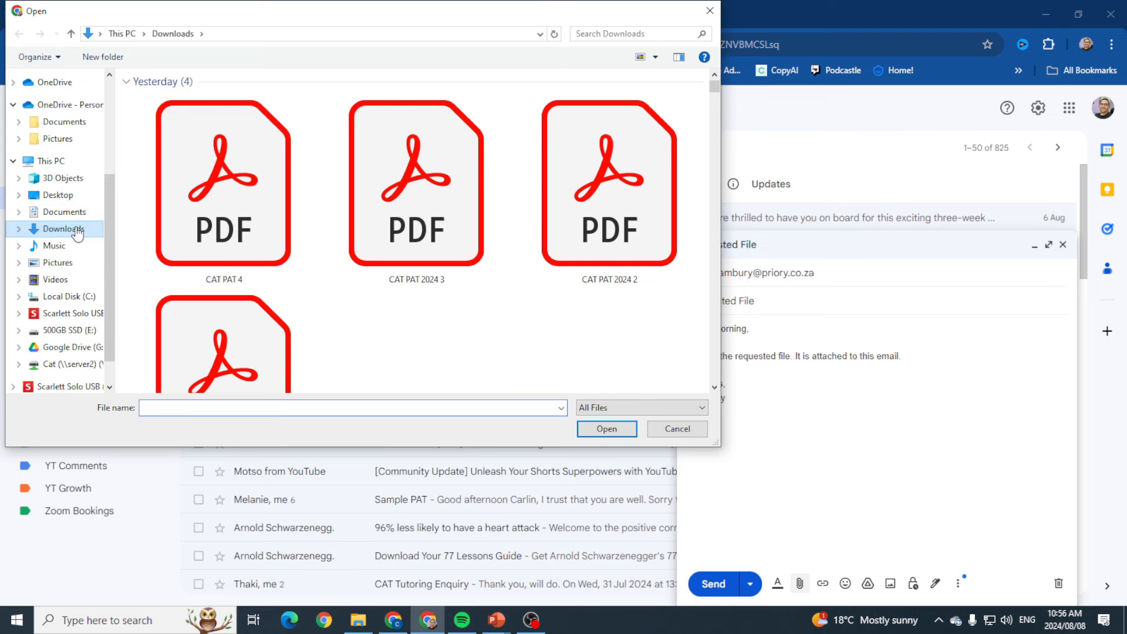
click(64, 212)
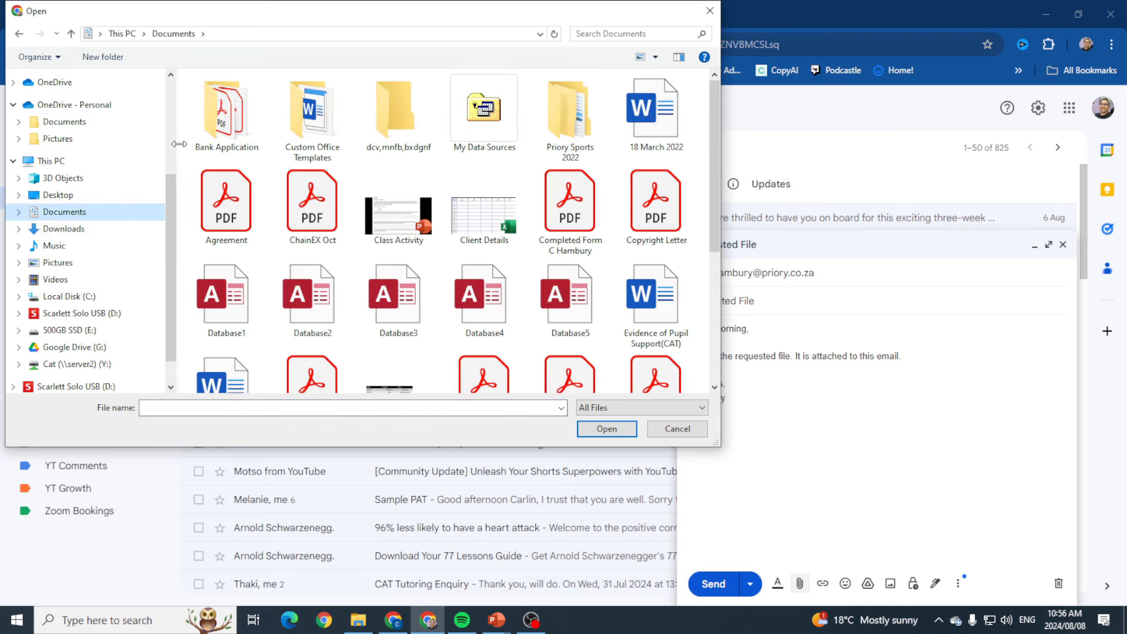
scroll(down, 3)
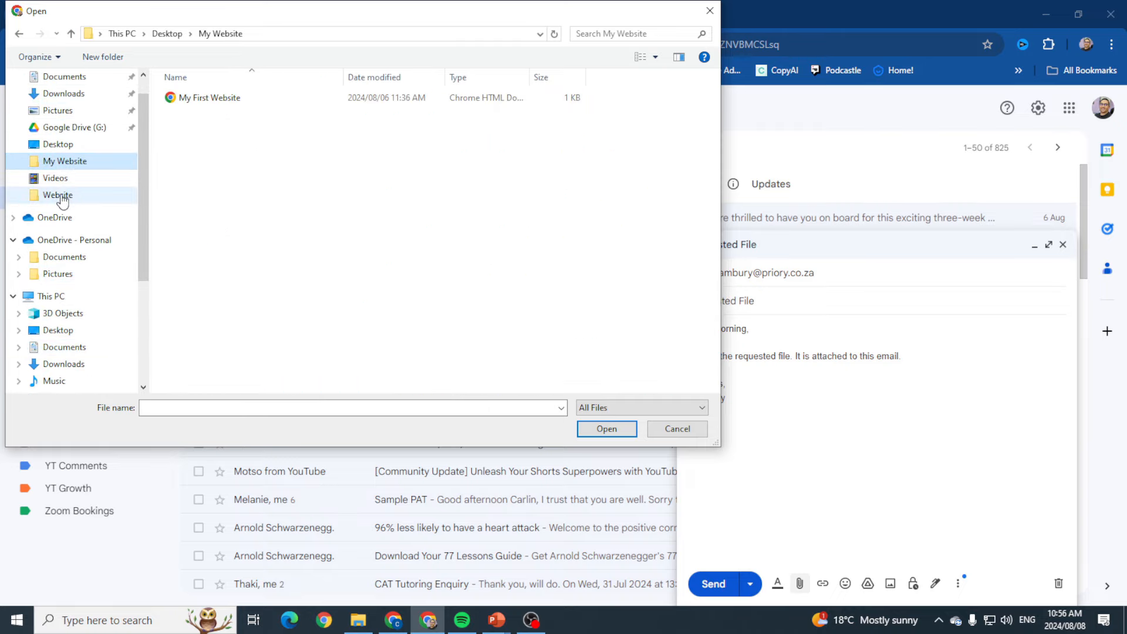
click(57, 195)
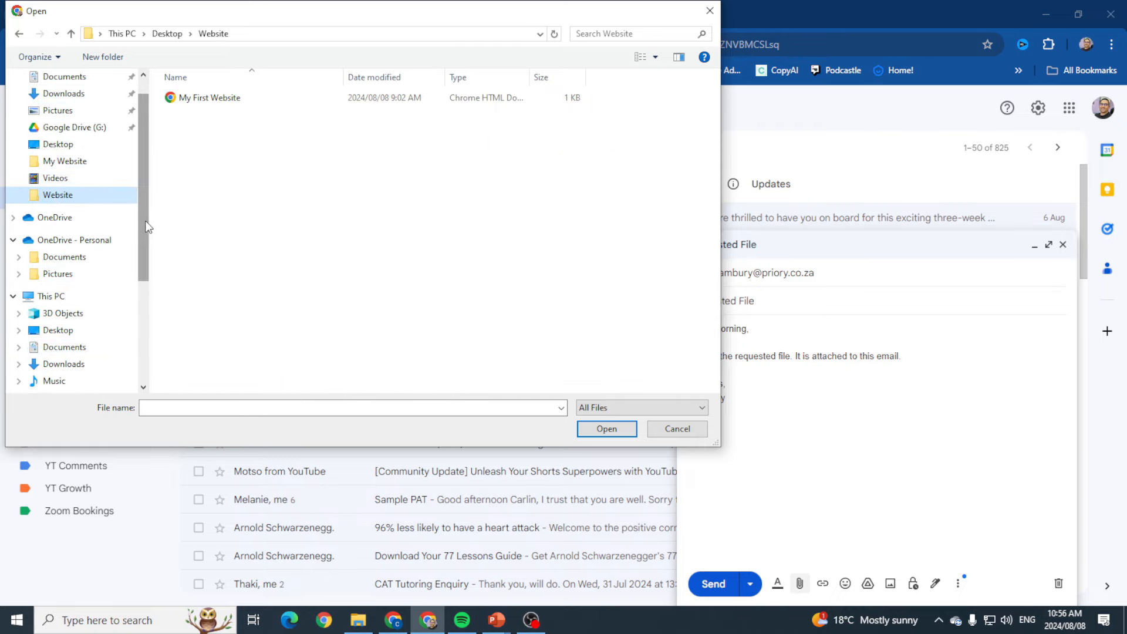
click(63, 279)
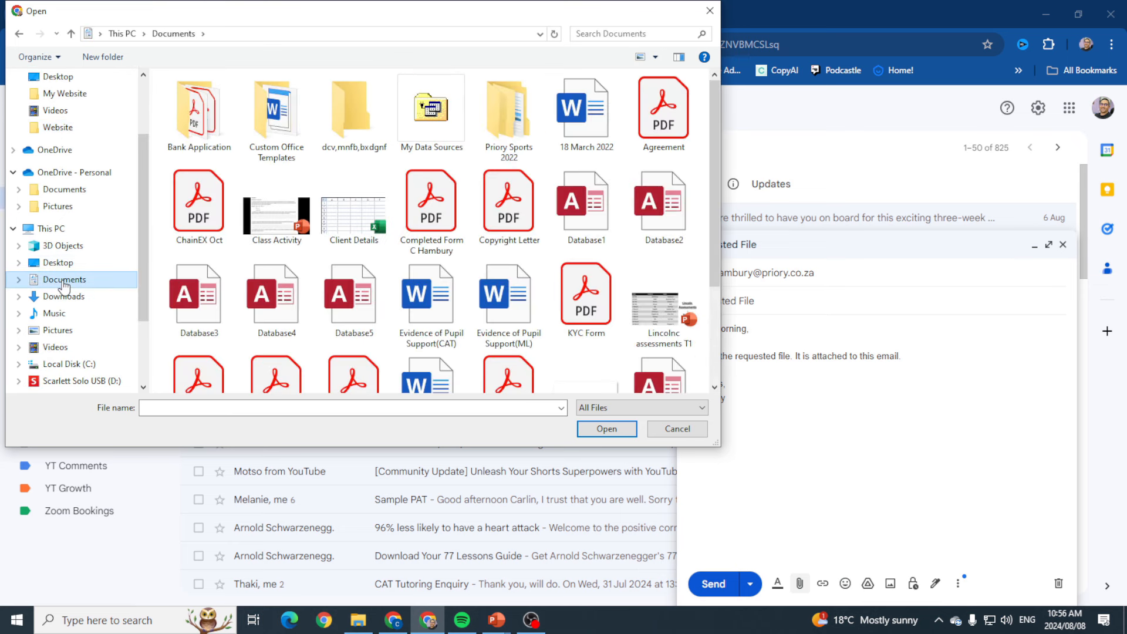
mouse_move(451, 170)
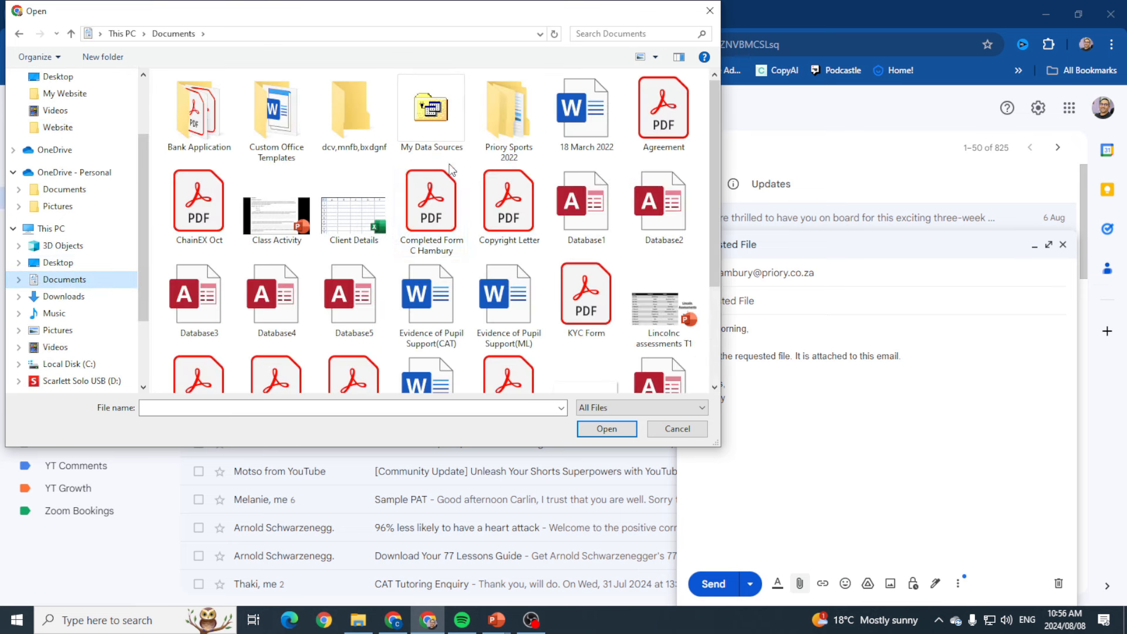
click(663, 108)
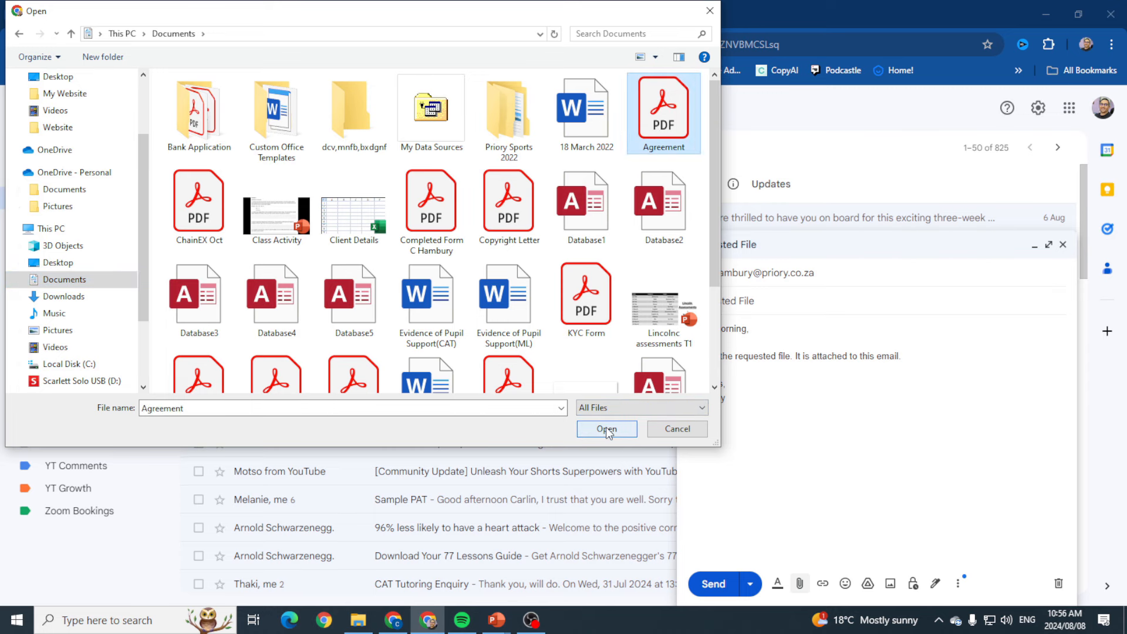
click(607, 428)
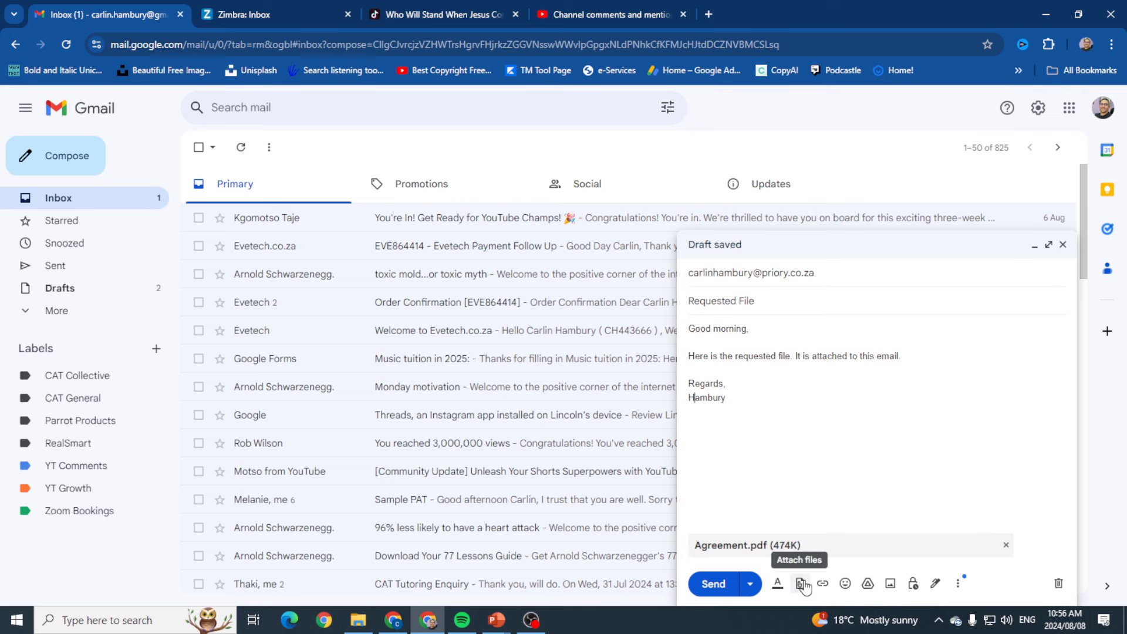
Attach the Word document 'Evidence of Pupil Support(CAT).docx' to the draft
click(799, 583)
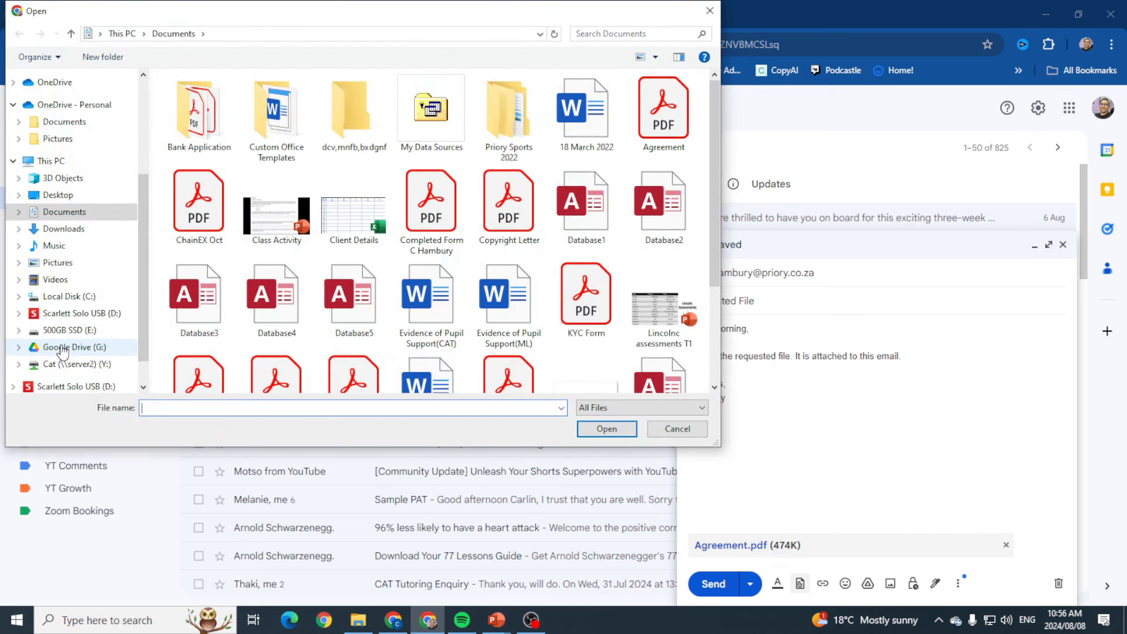
scroll(down, 3)
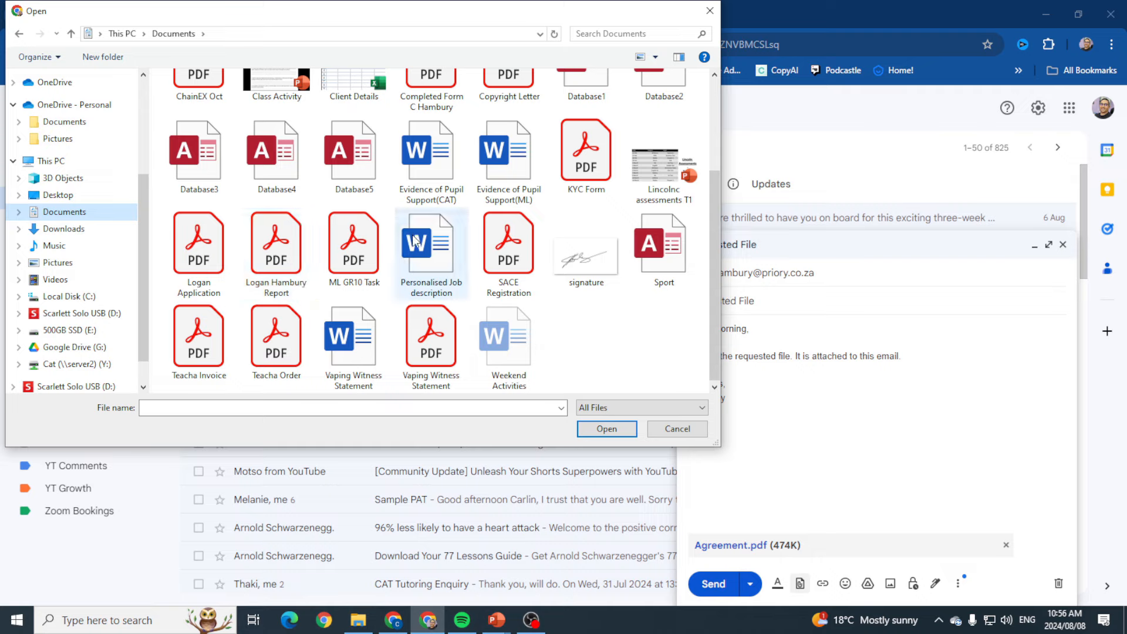
click(431, 152)
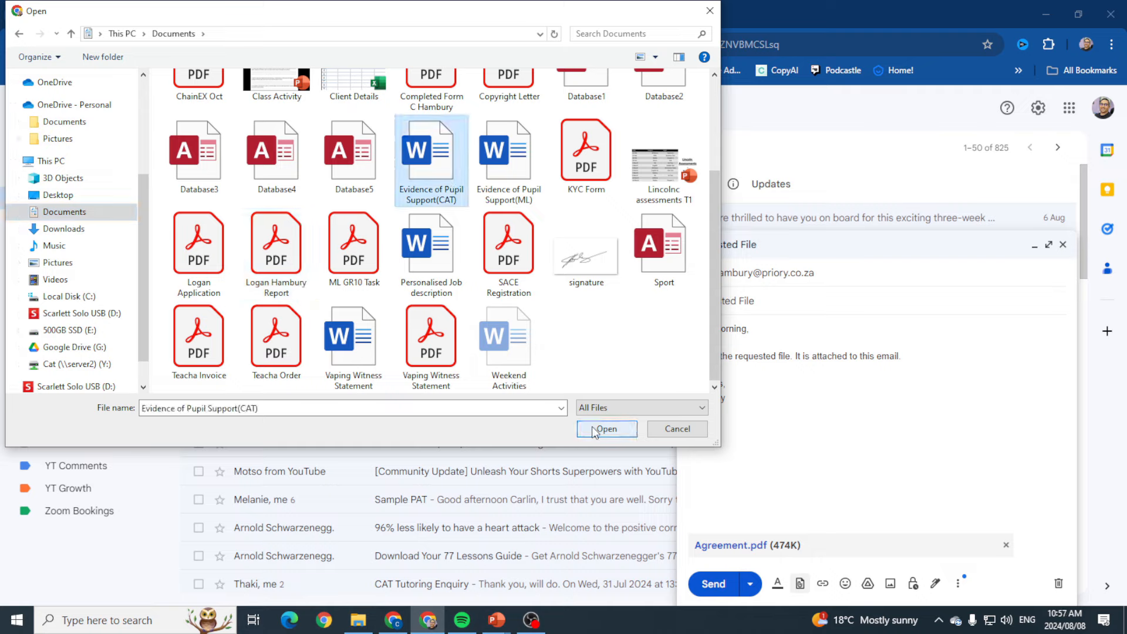
click(607, 429)
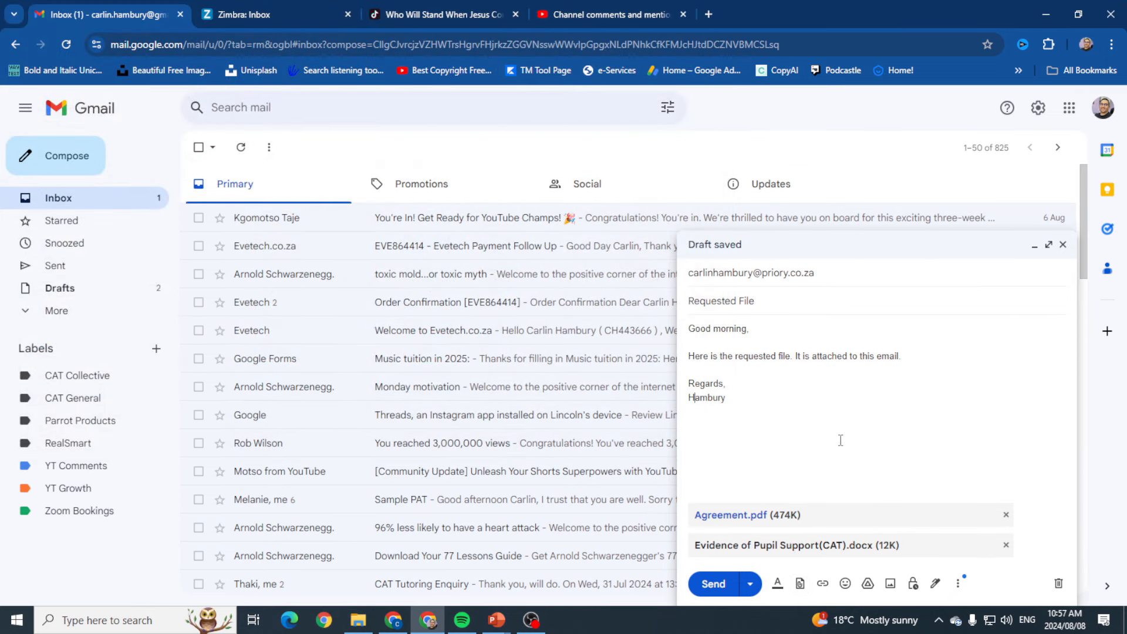
mouse_move(794, 552)
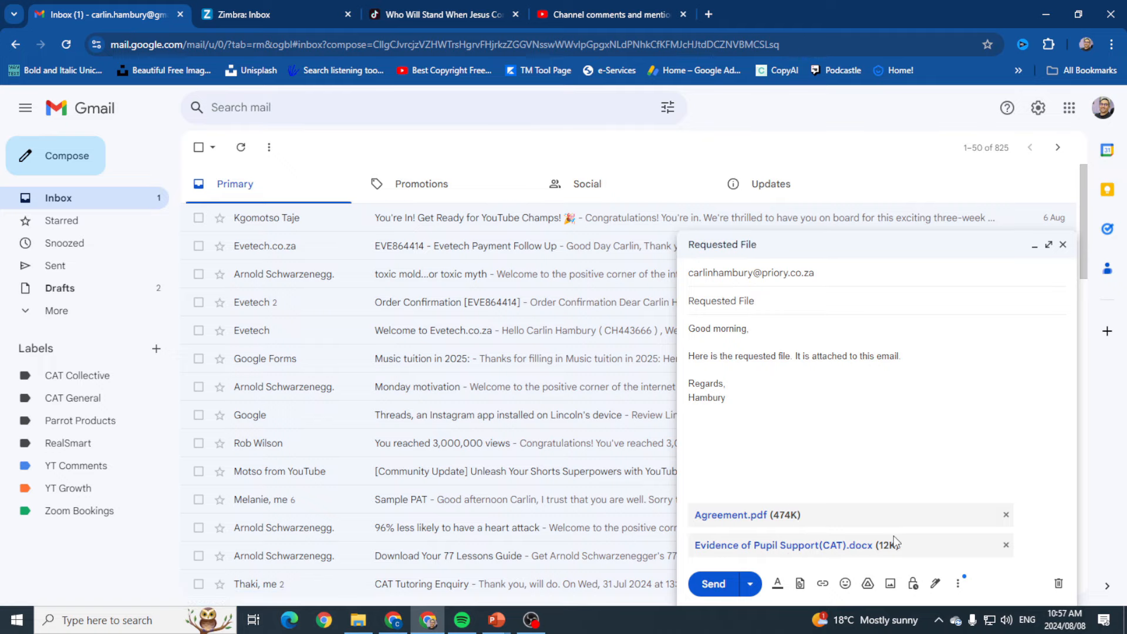
mouse_move(810, 565)
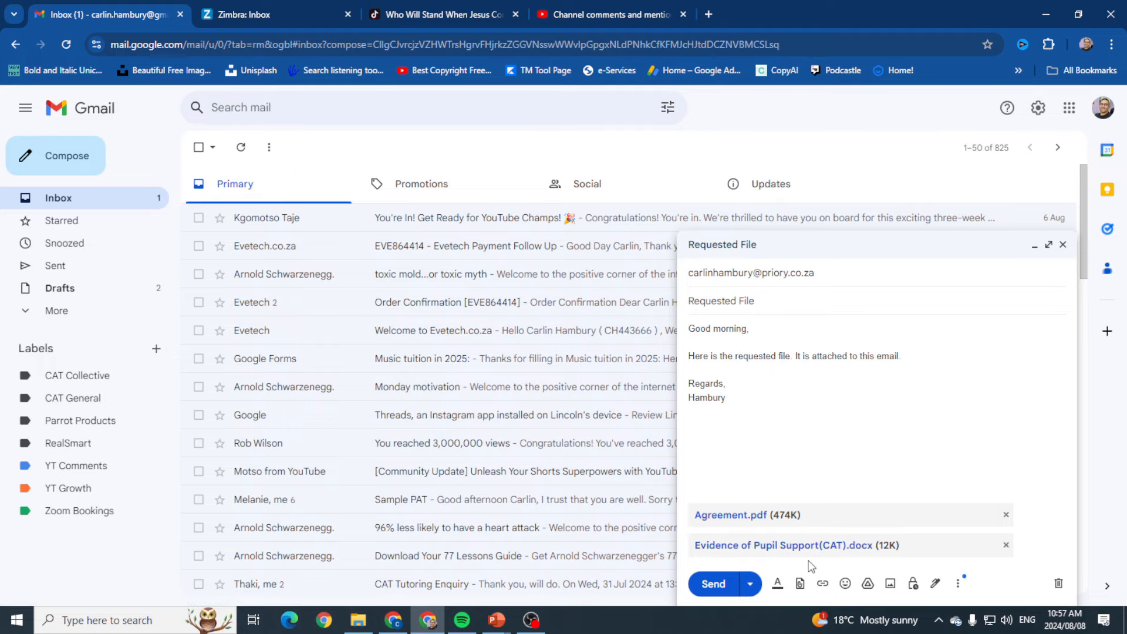
Attach the 'Priory Sports 2022.zip' archive to the draft
click(800, 584)
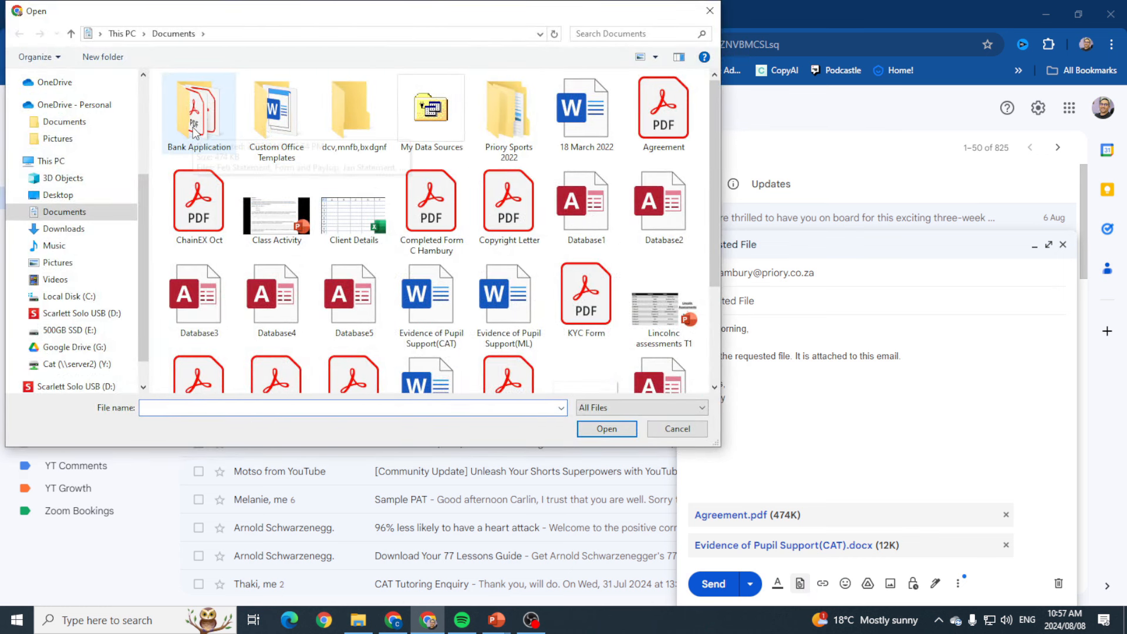
right_click(508, 106)
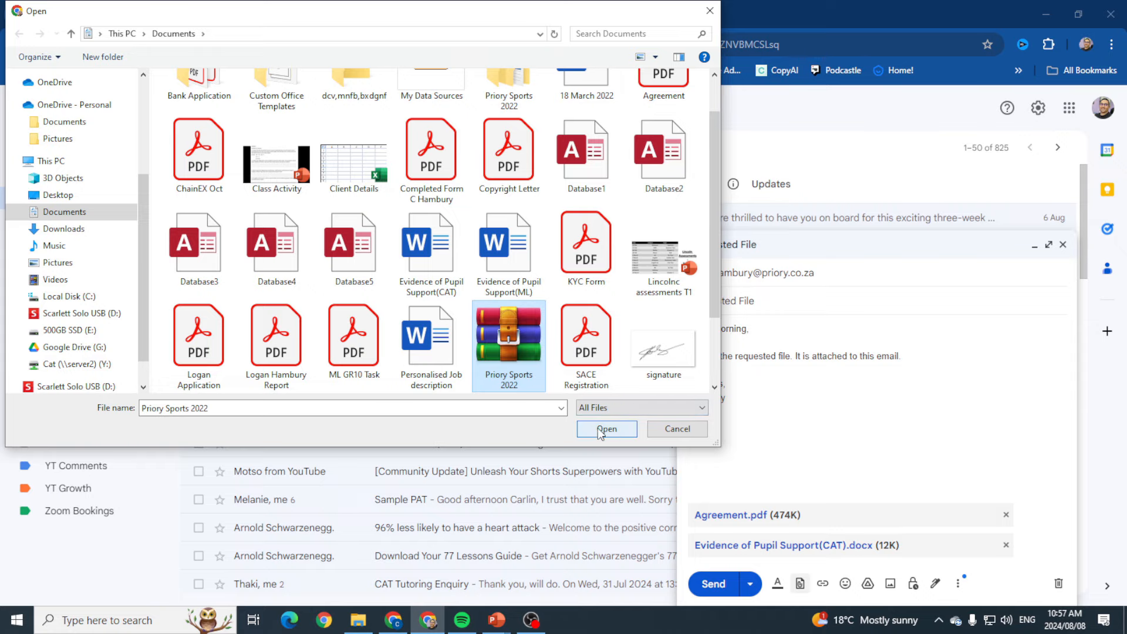
click(606, 429)
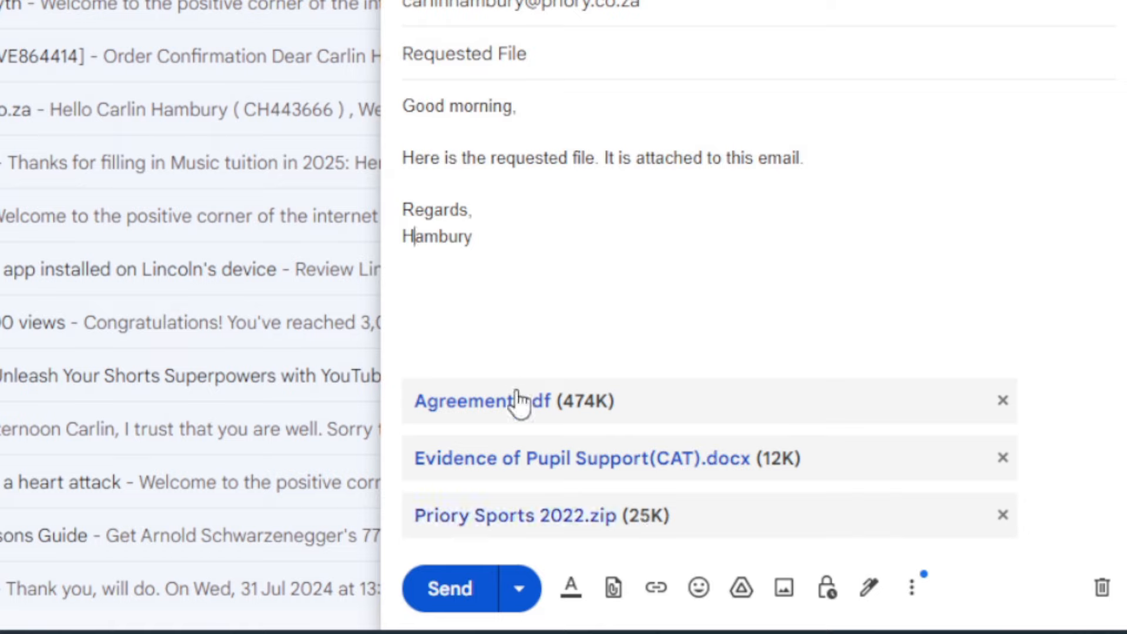
mouse_move(562, 532)
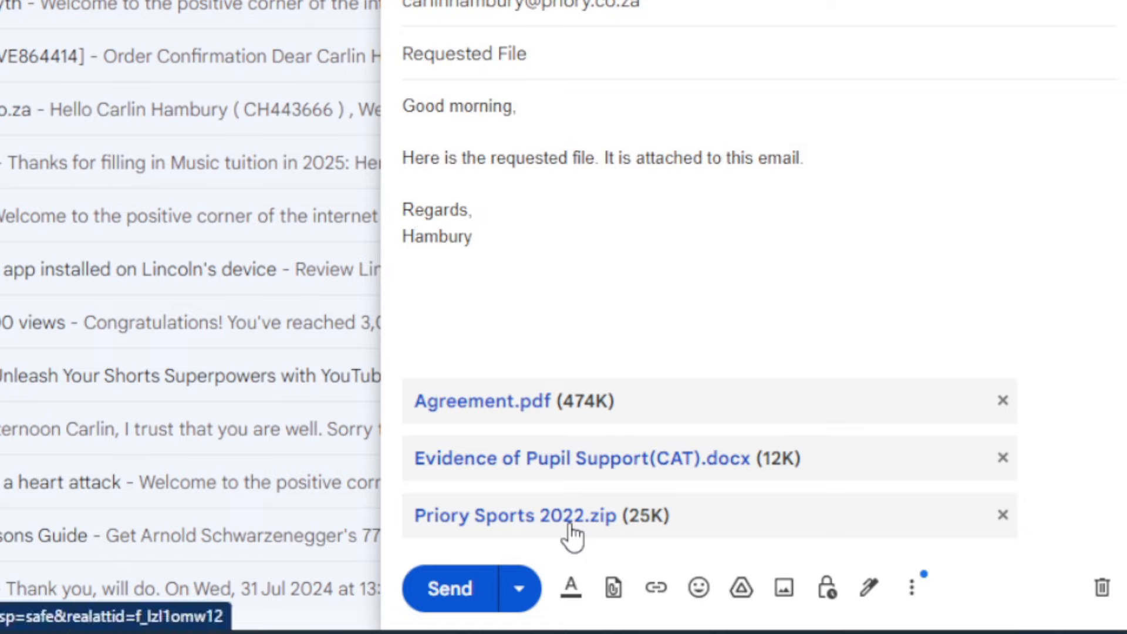
mouse_move(710, 458)
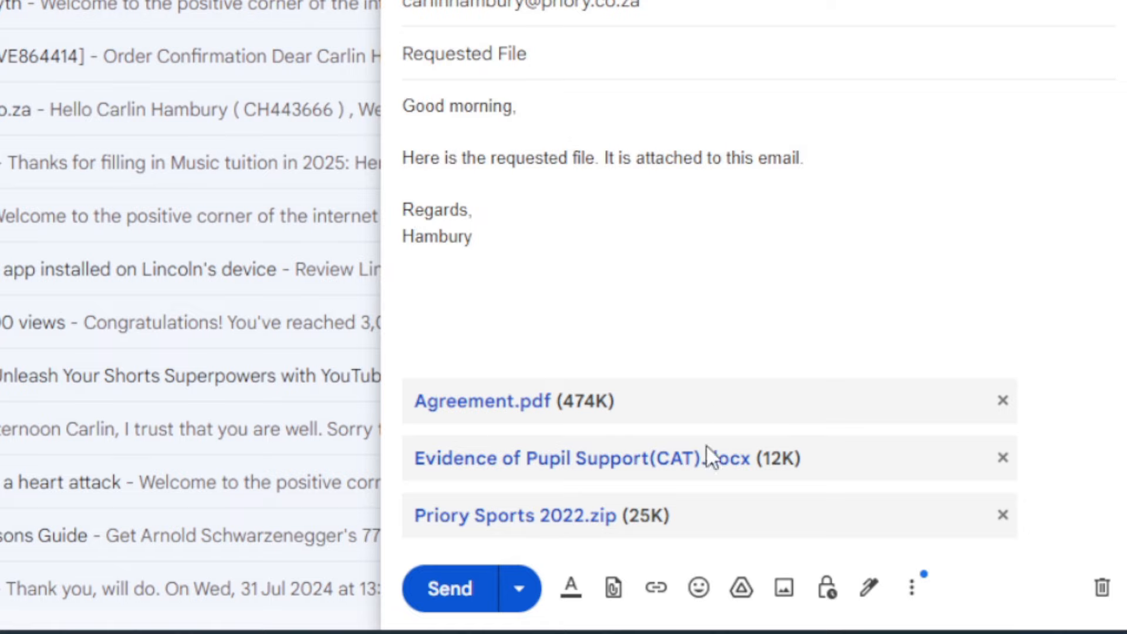
mouse_move(481, 416)
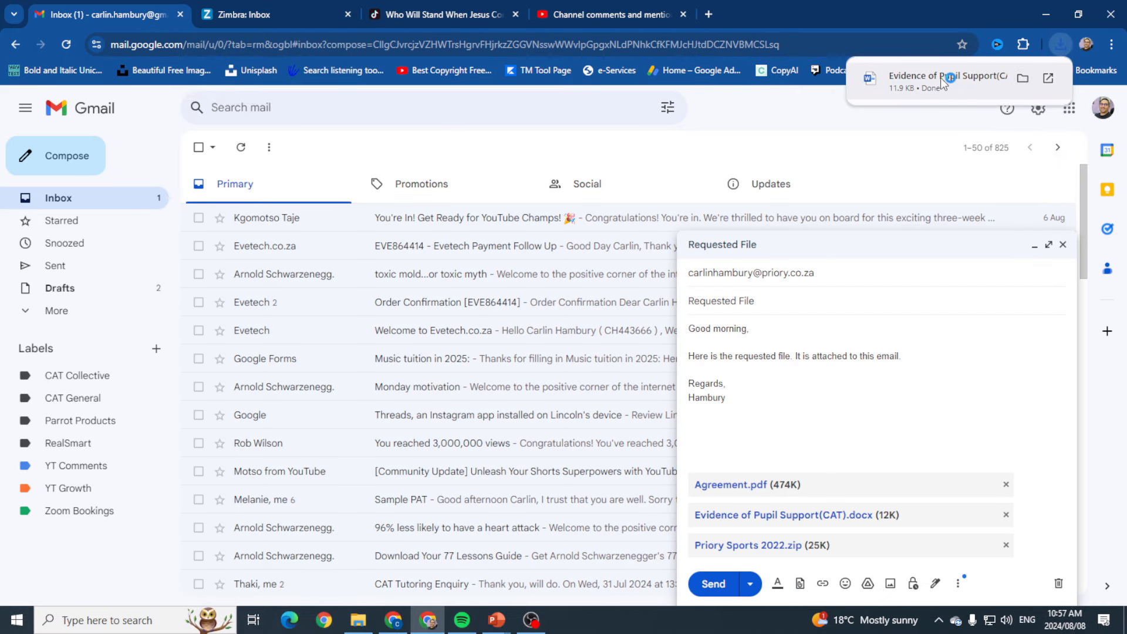
Check the Evidence of Pupil Support document, send the email, and view Sent
click(950, 77)
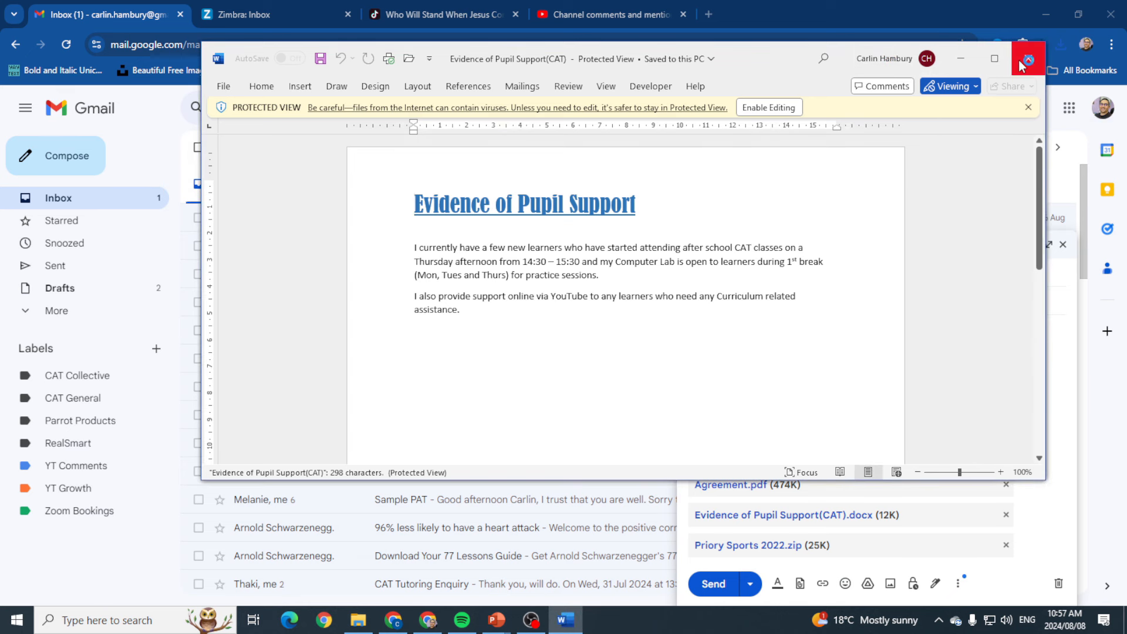
click(1027, 58)
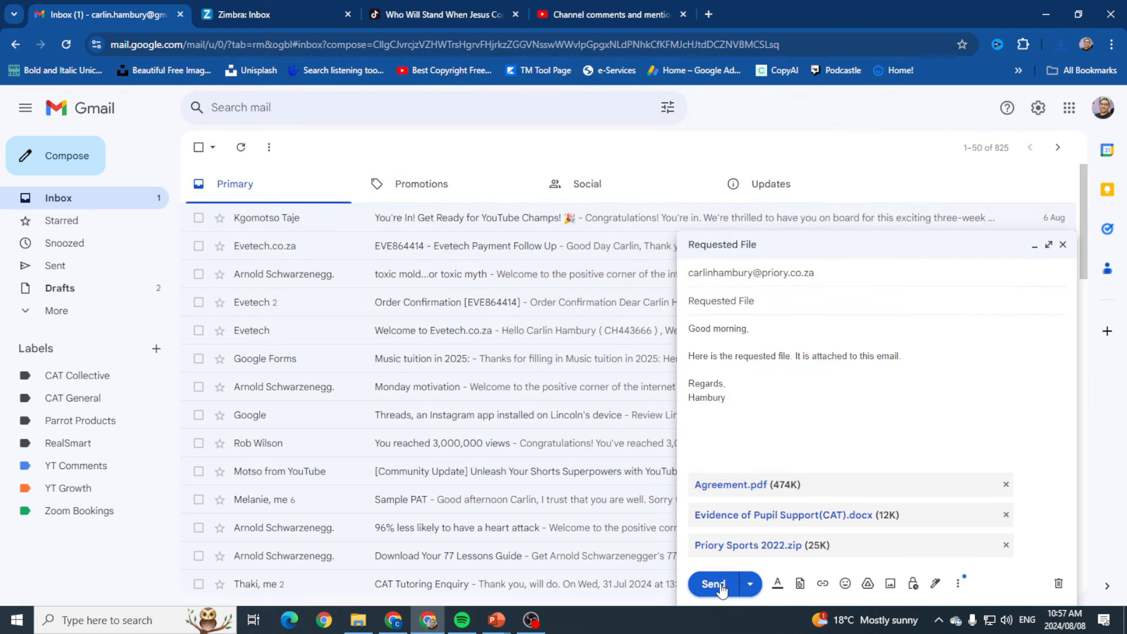
mouse_move(721, 591)
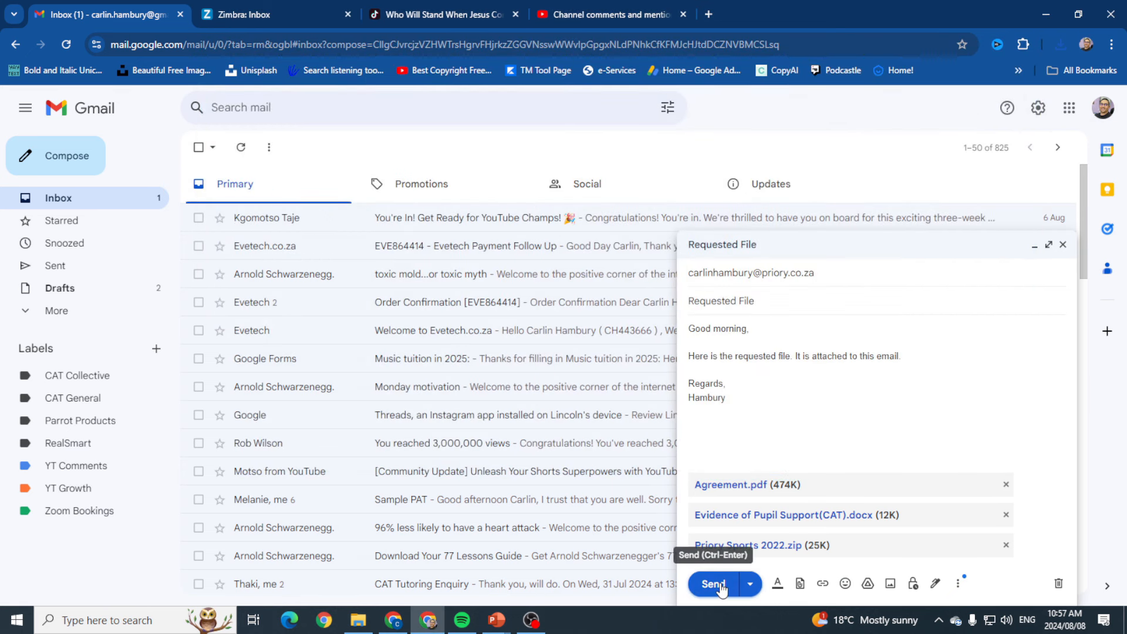
click(712, 584)
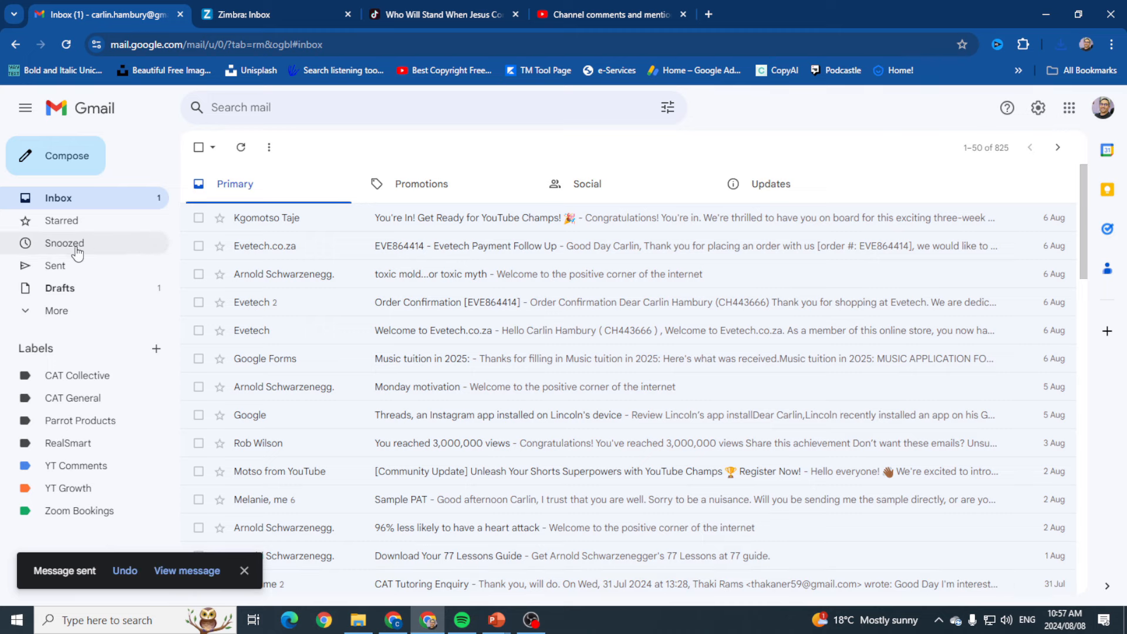
click(55, 265)
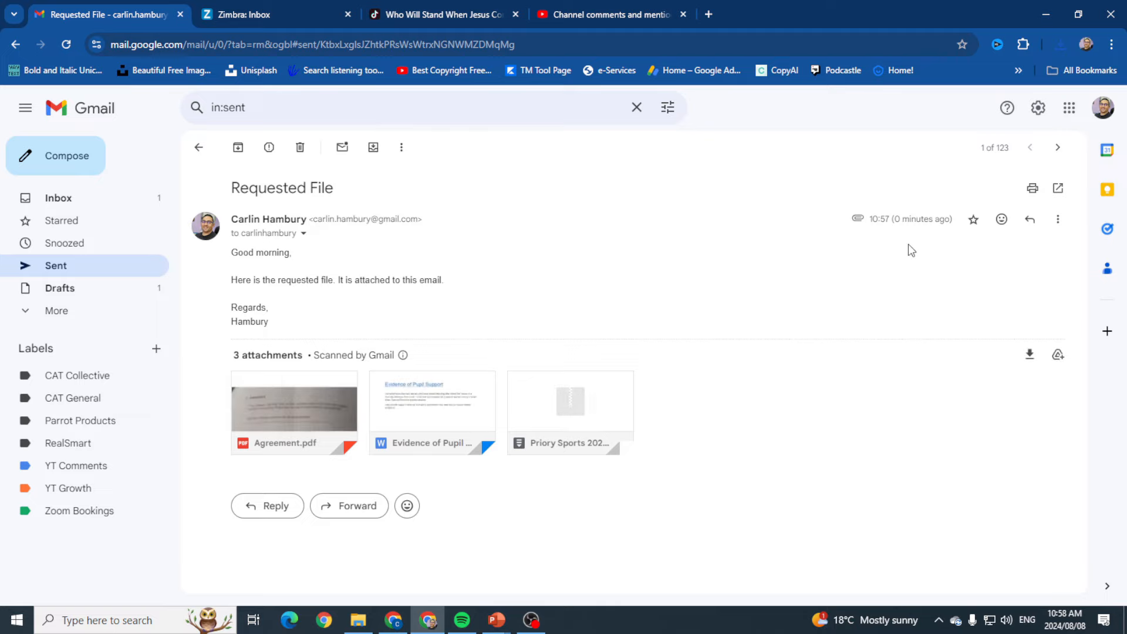
mouse_move(517, 329)
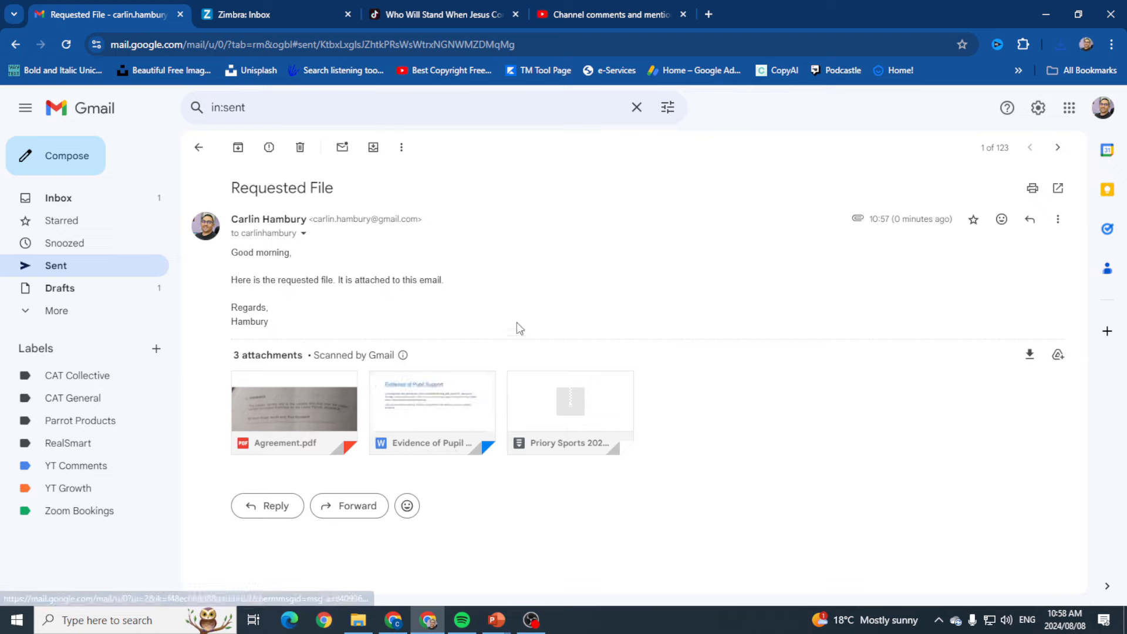
mouse_move(71, 207)
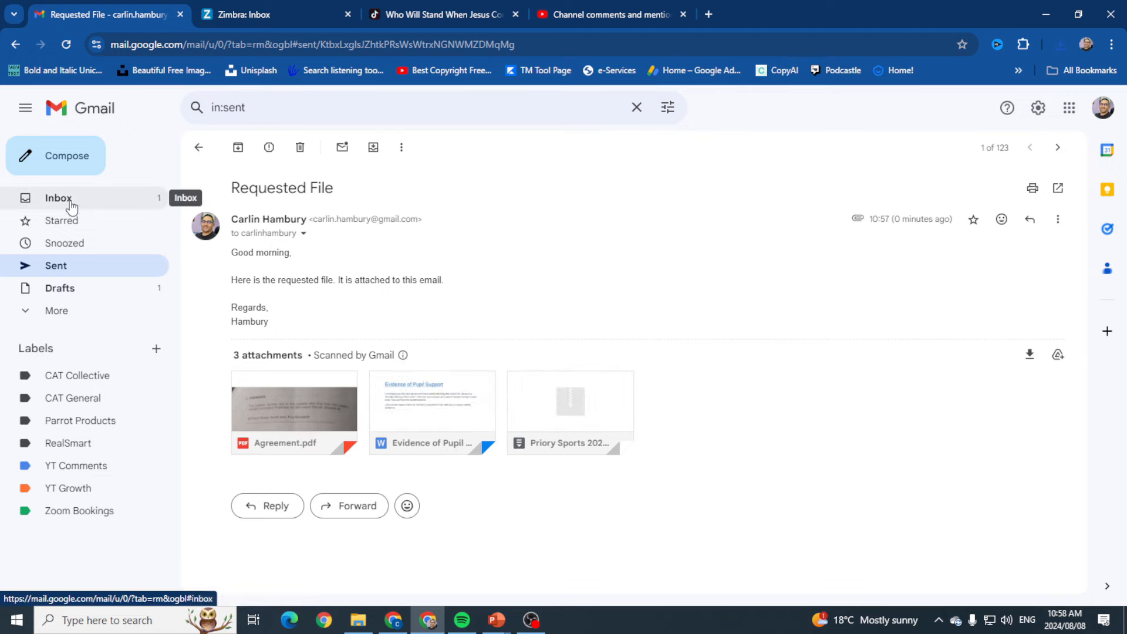